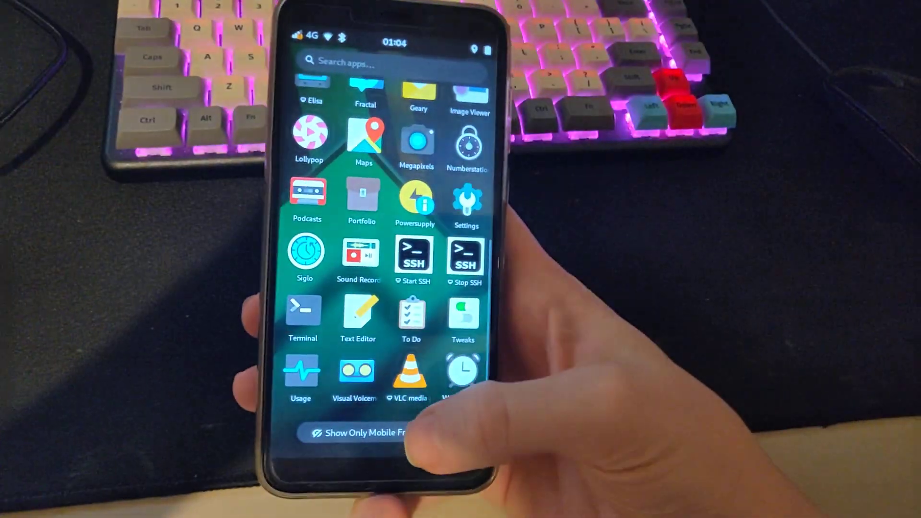
pyautogui.click(372, 432)
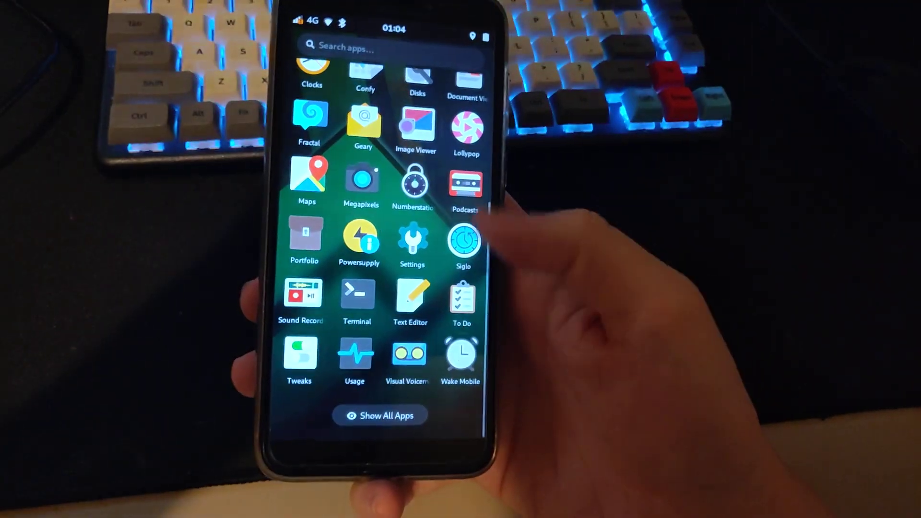
pyautogui.scroll(-3)
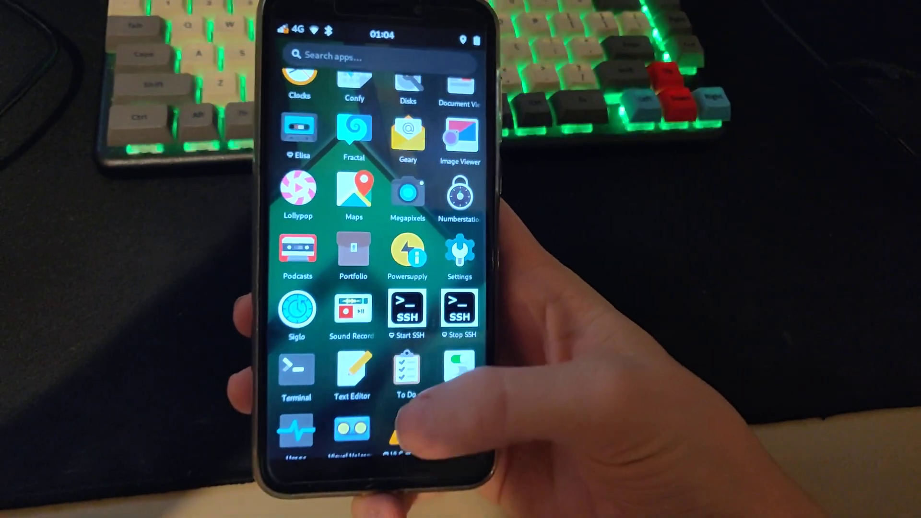